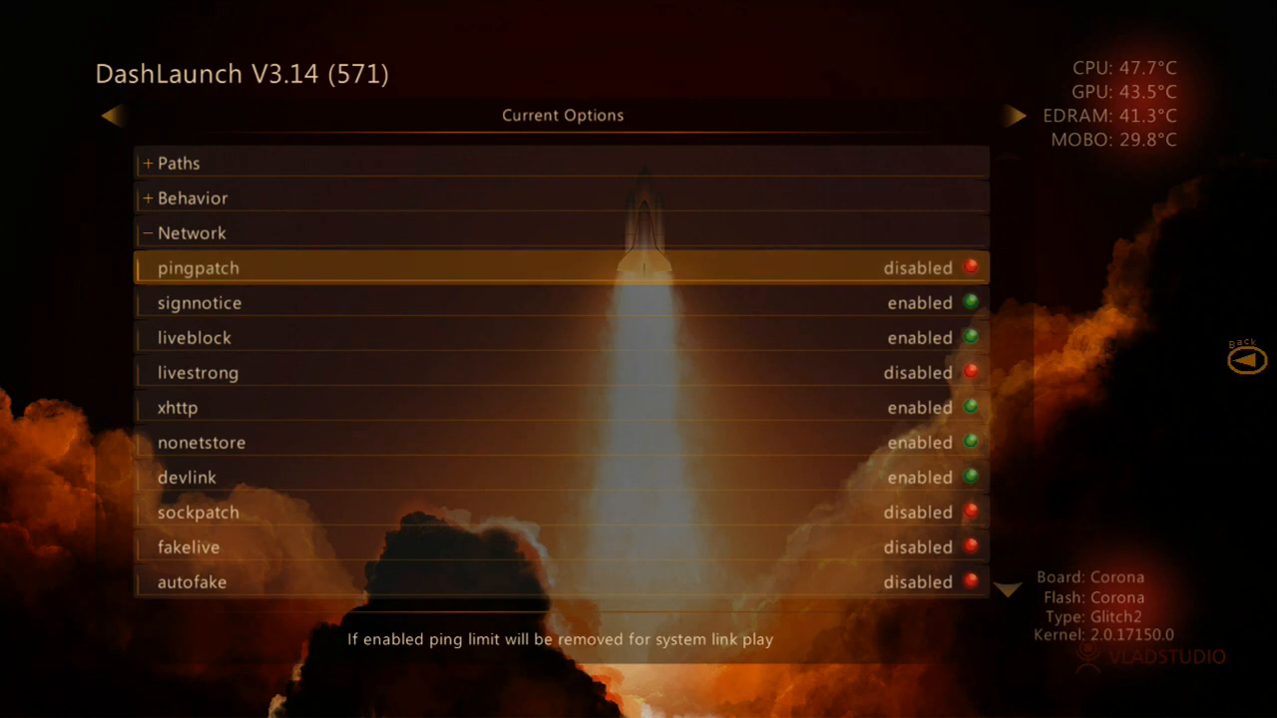
Step: Enable the pingpatch network option and disable devlink for system link play
left_click(563, 267)
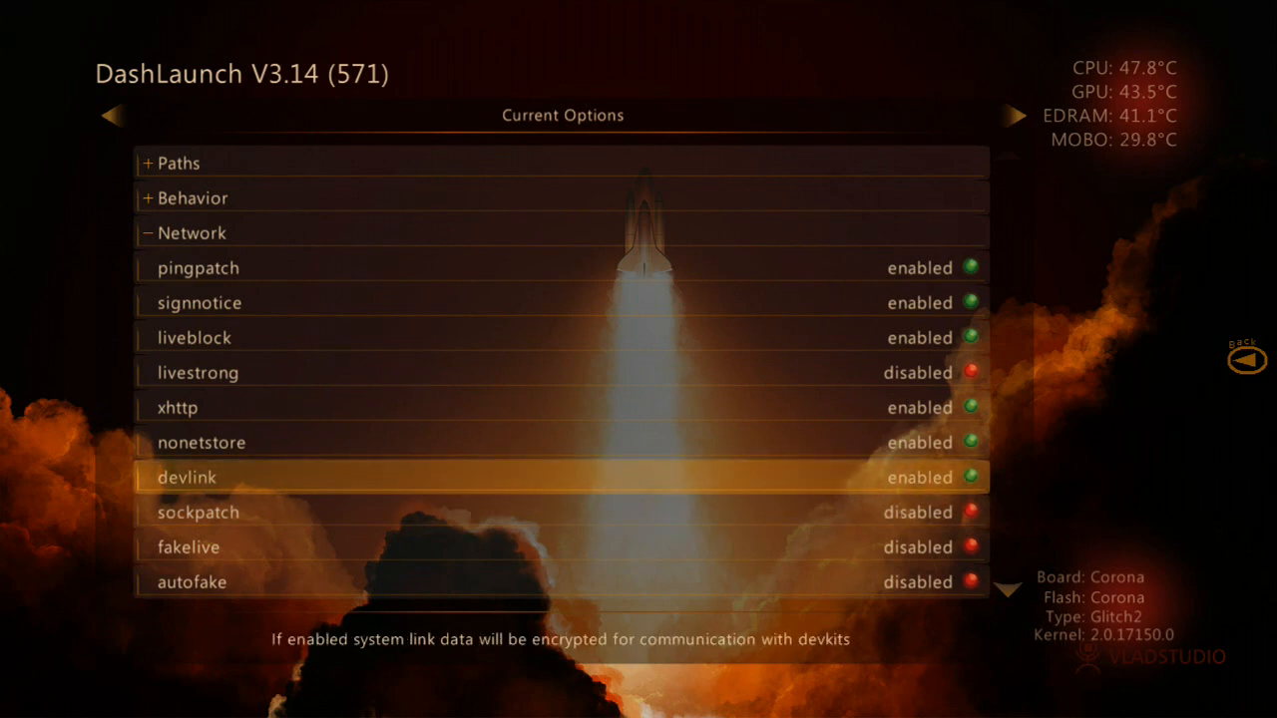
left_click(563, 477)
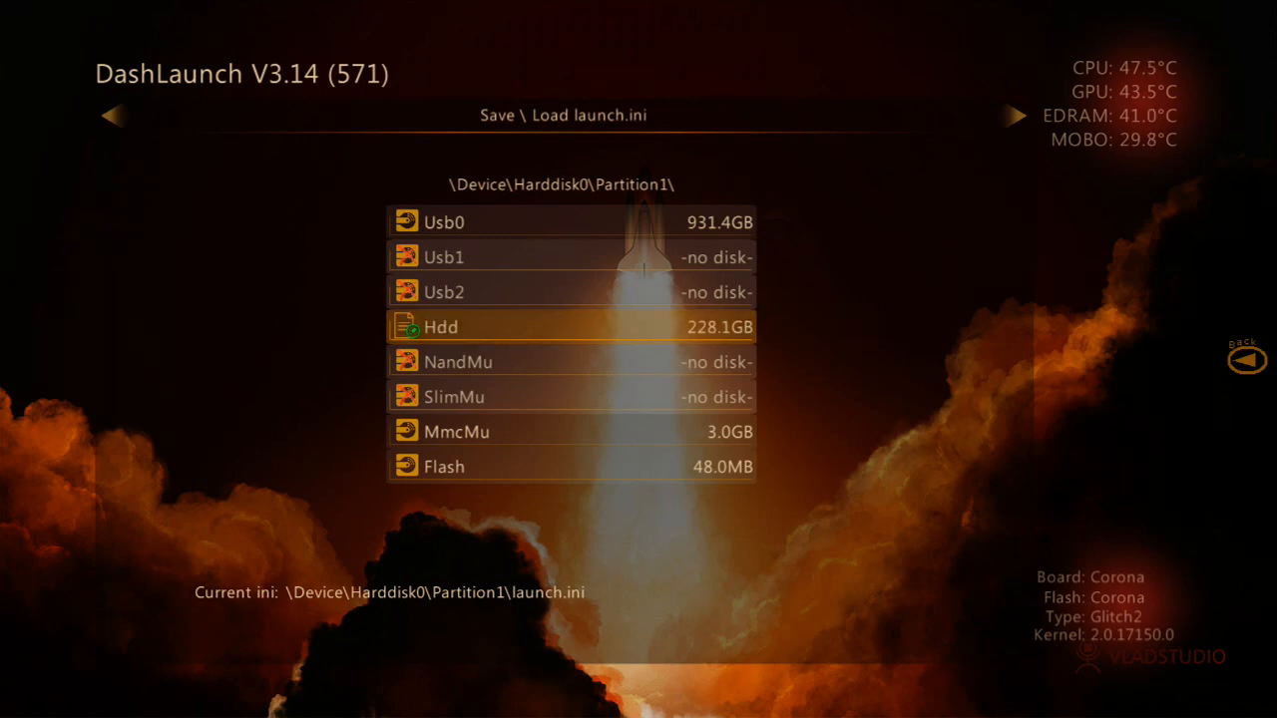
Step: Save launch.ini to the Hdd partition \Device\Harddisk0\Partition1
left_click(439, 327)
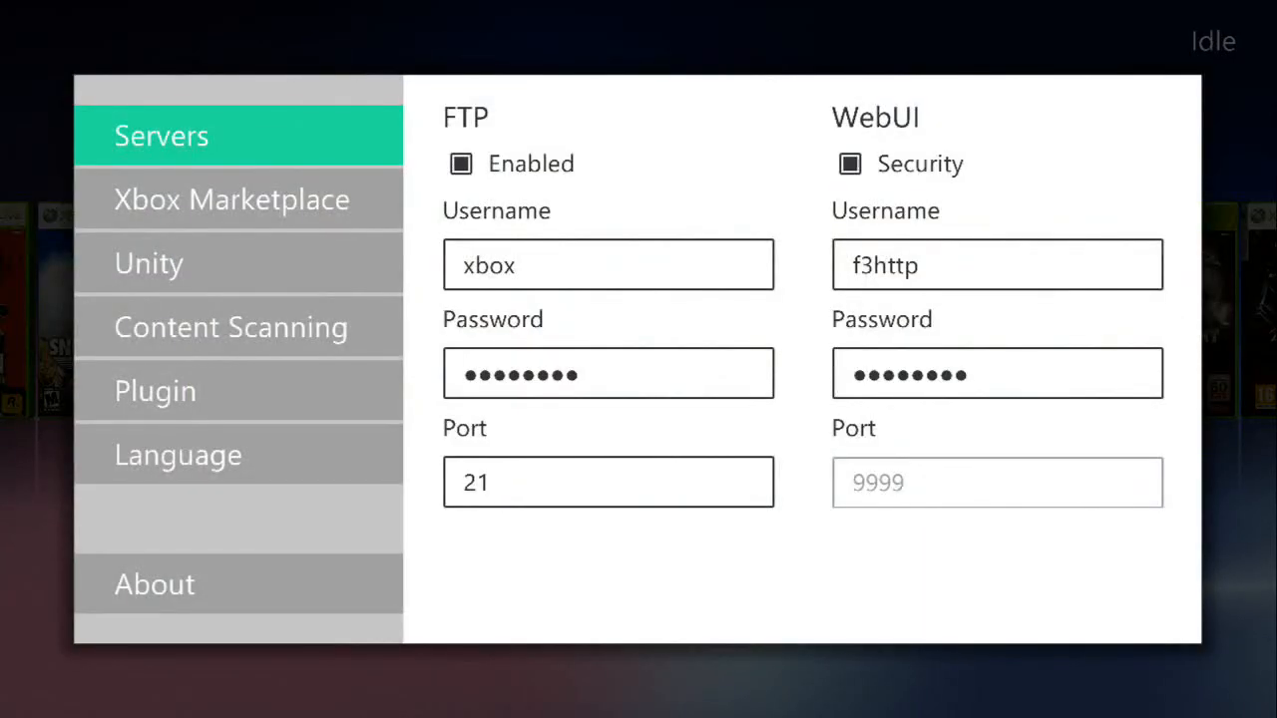
Step: Enable UPNP under LiNK with data port 3072 and broadcast port 3071, then start verification
left_click(155, 389)
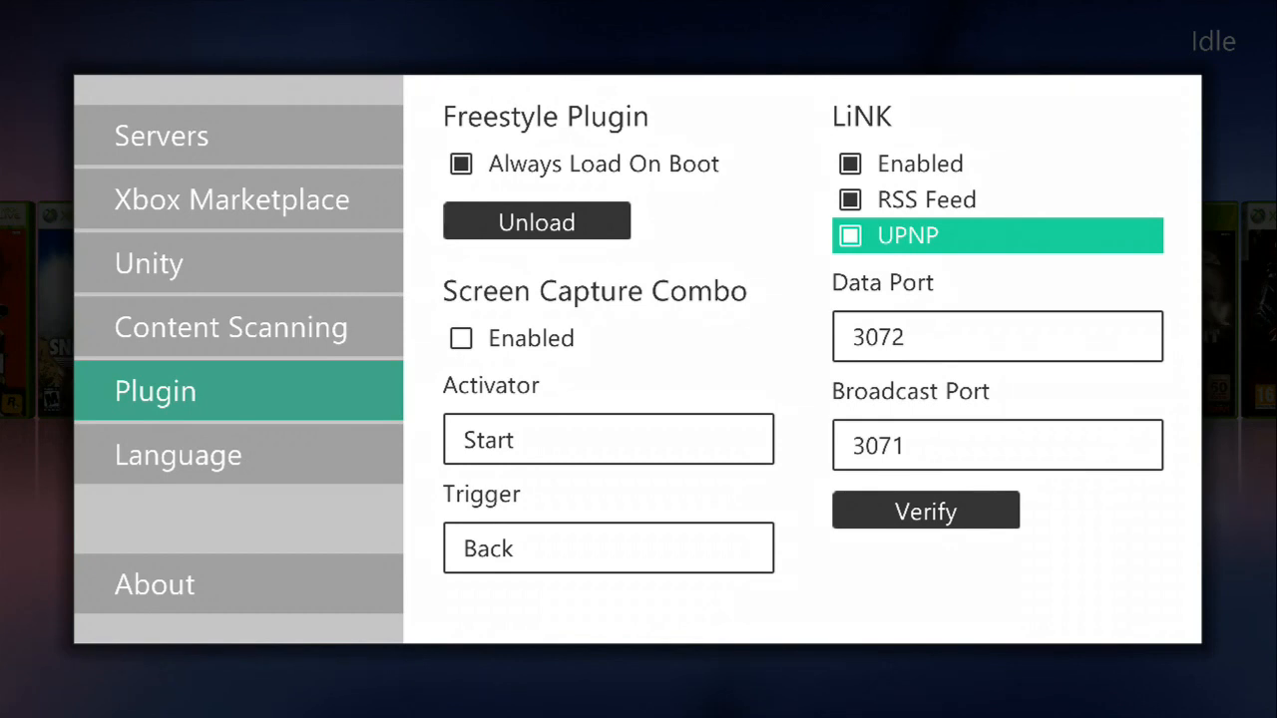
left_click(996, 335)
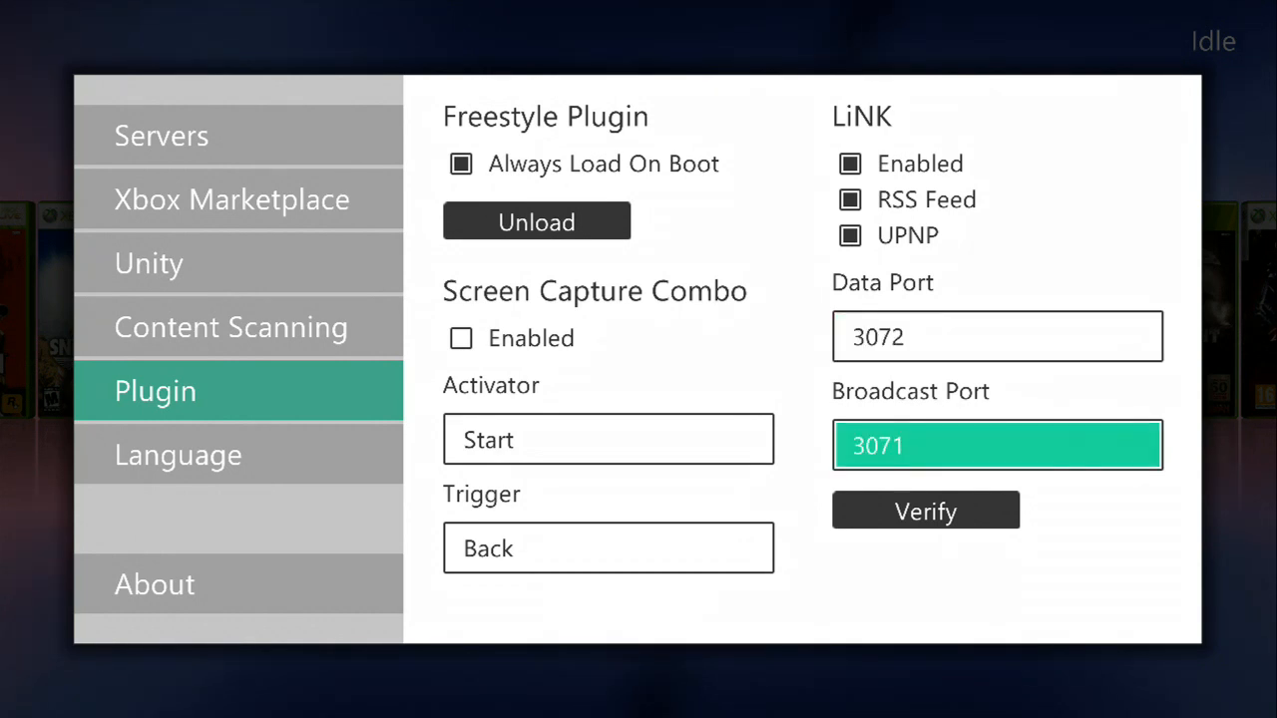
left_click(925, 510)
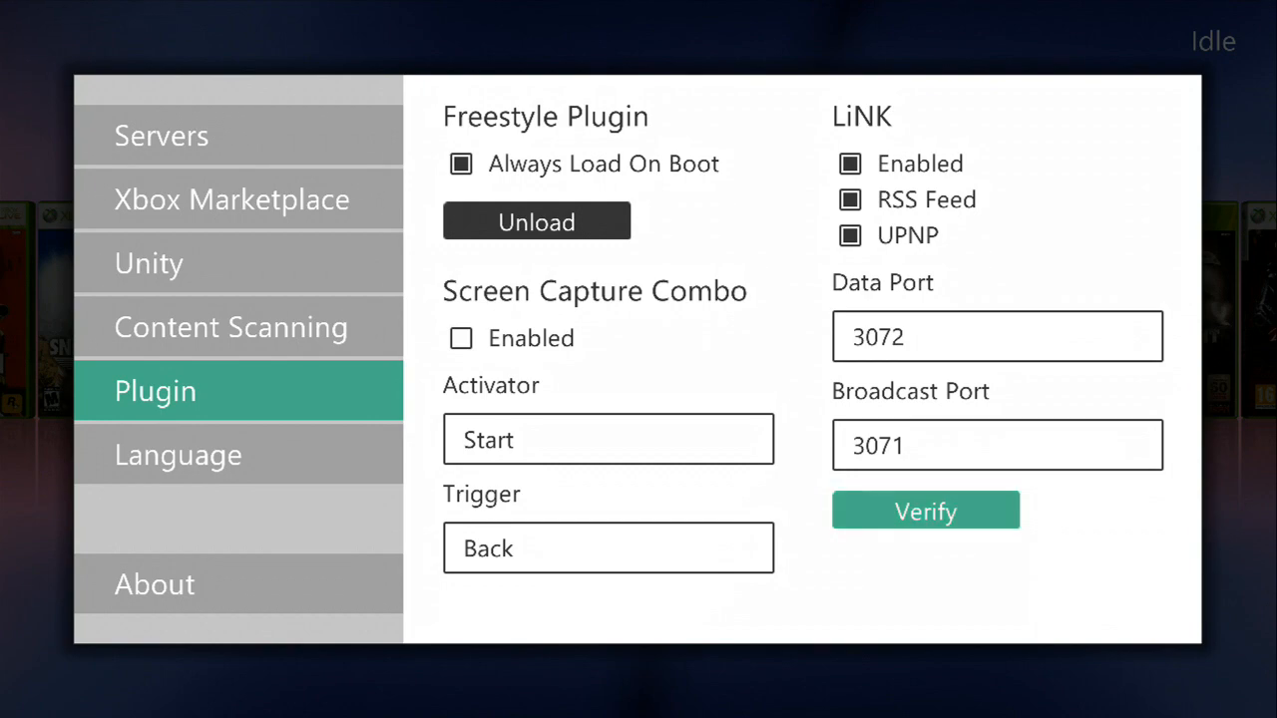
left_click(926, 510)
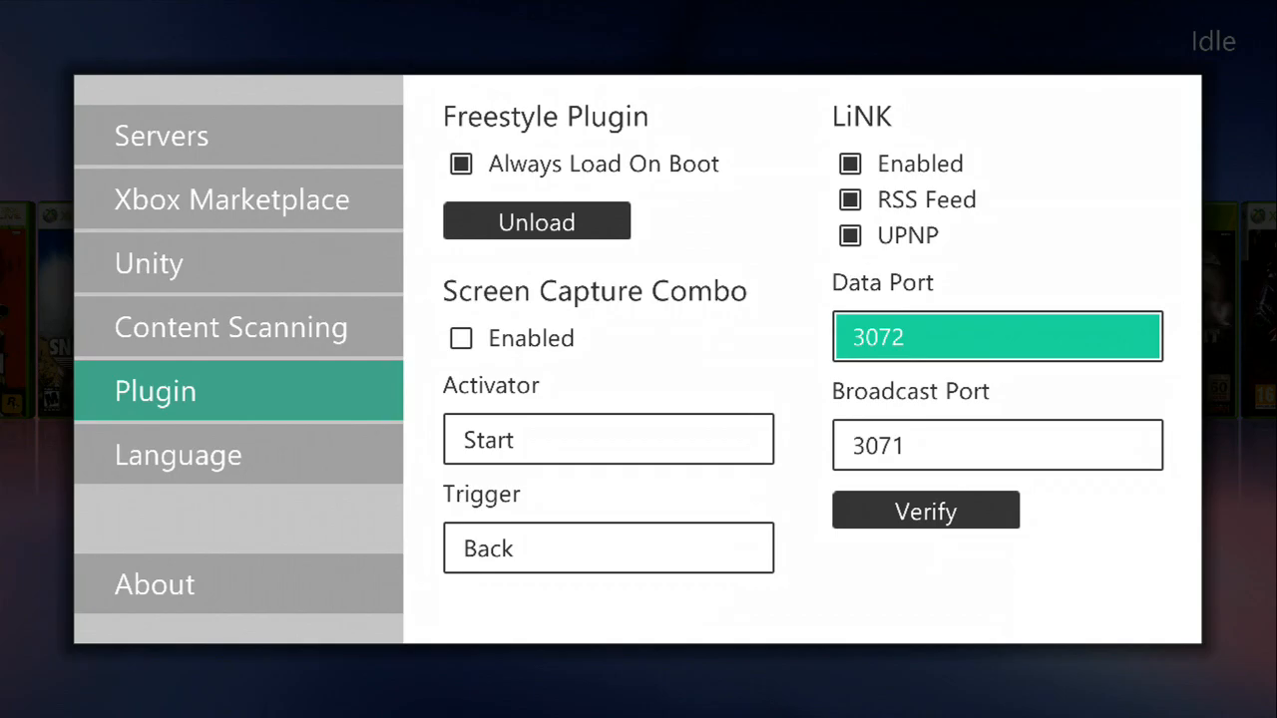
Step: Set LiNK data port 999 and broadcast port 998 and return to the game cover flow
left_click(995, 335)
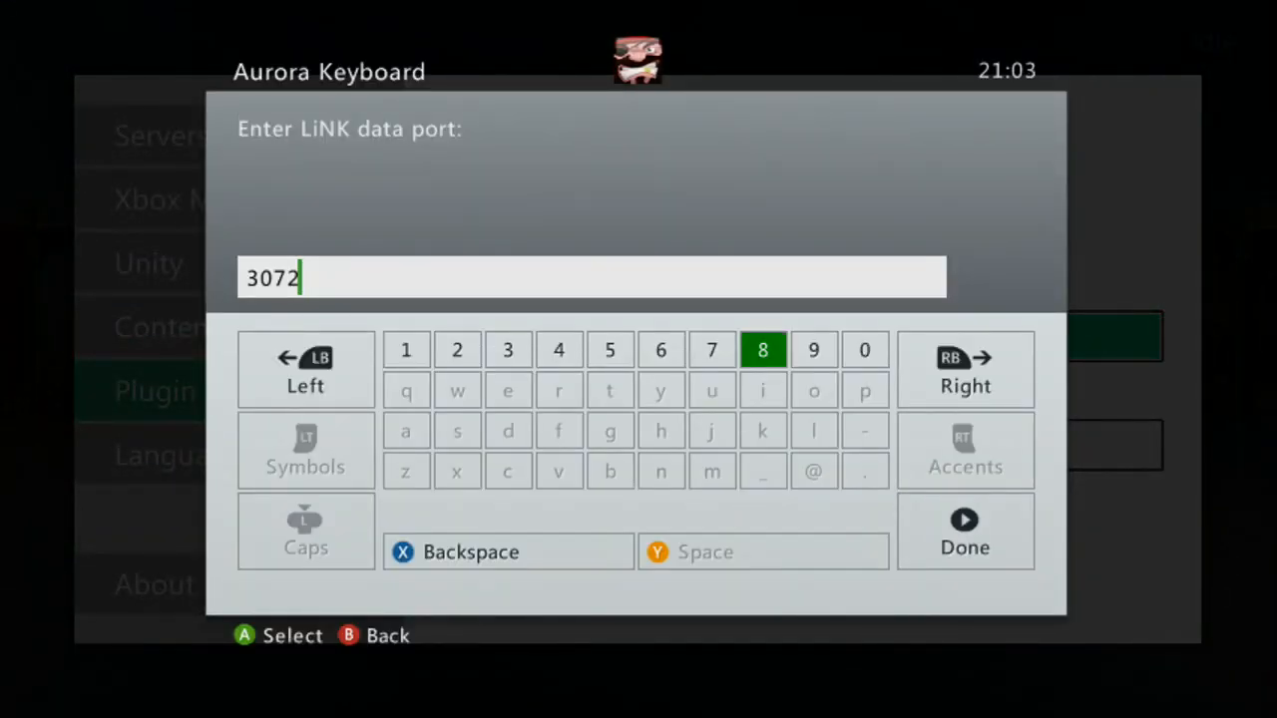
left_click(507, 550)
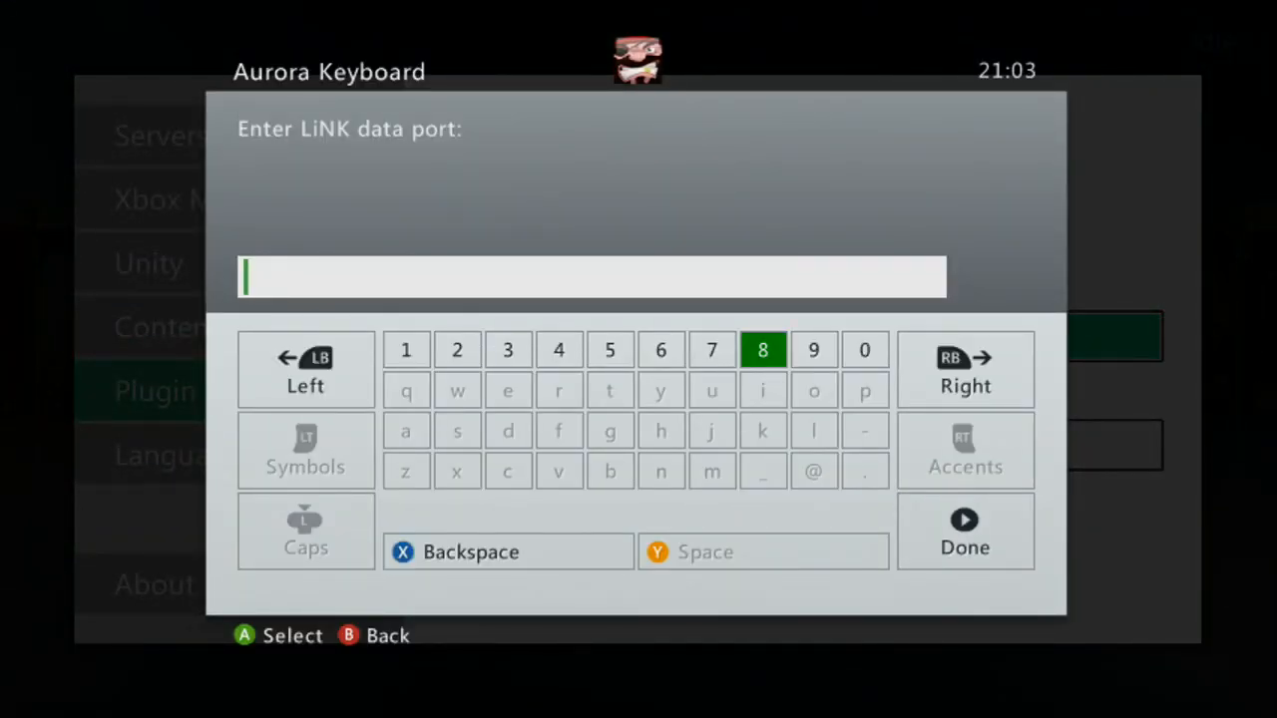
left_click(814, 349)
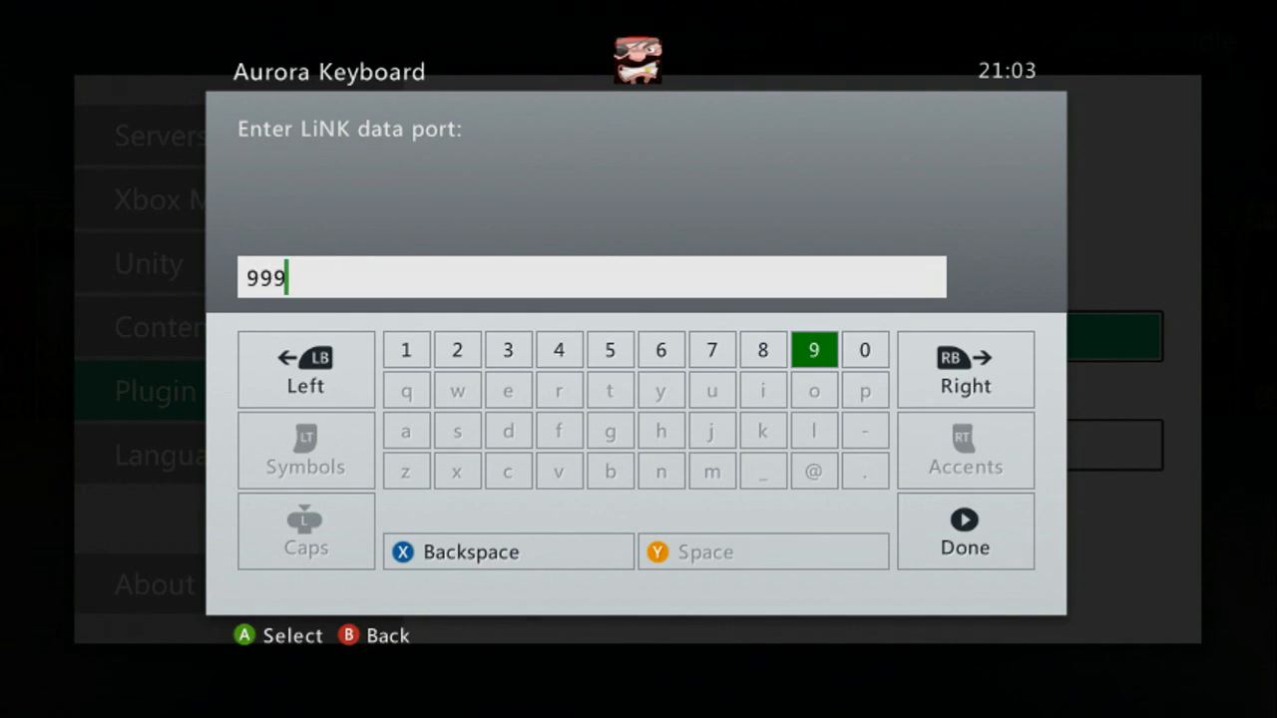
left_click(963, 530)
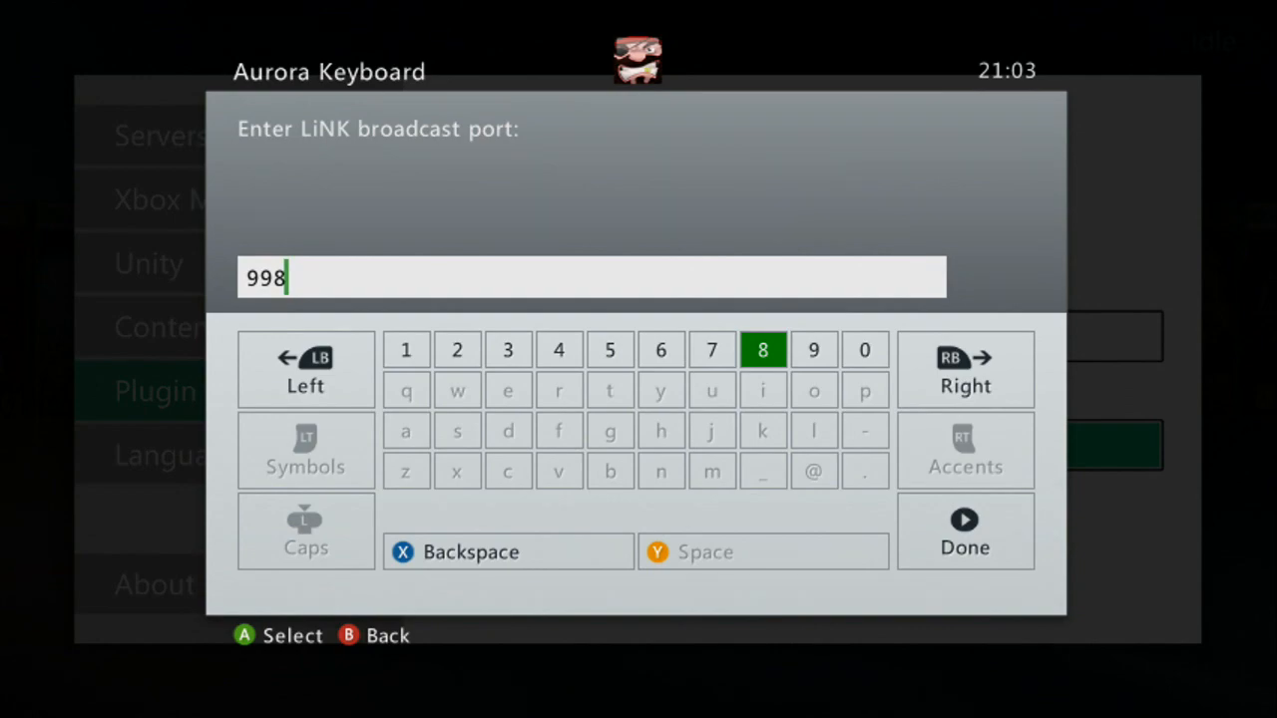
left_click(964, 530)
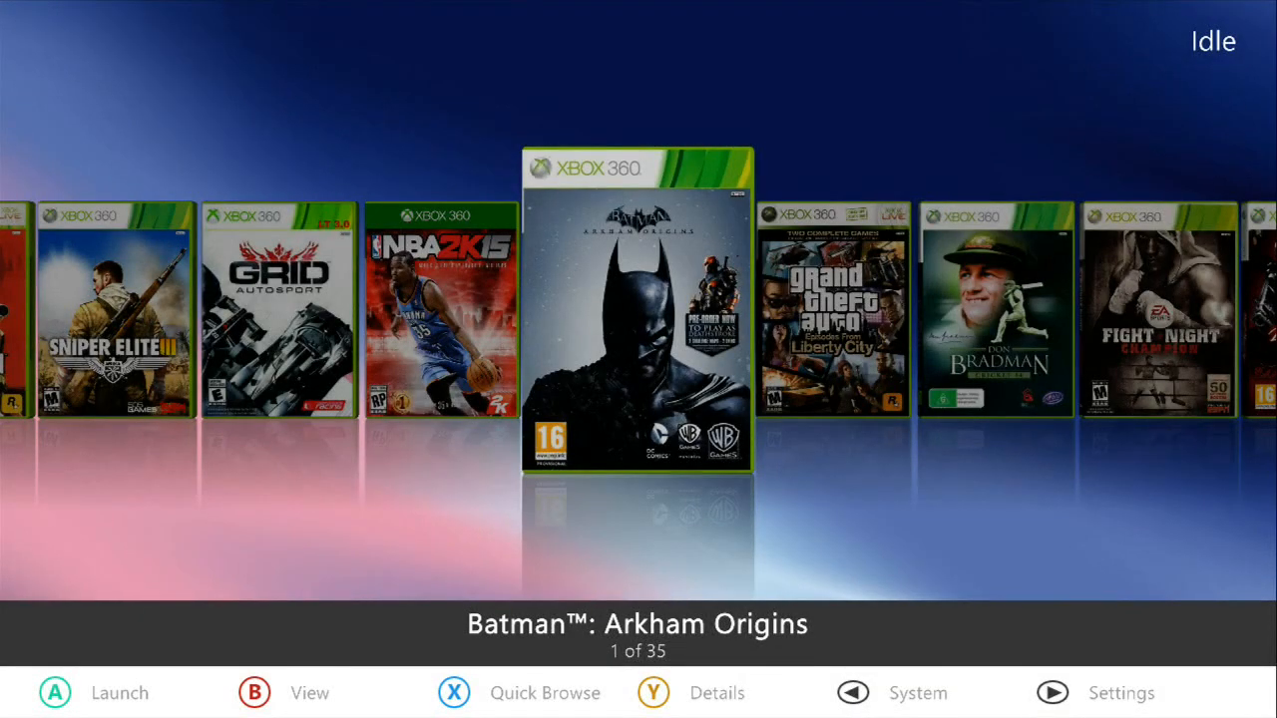
Step: Launch Freestyle Dash from Aurora and reach its Setup area with Settings and Skins
key("guide")
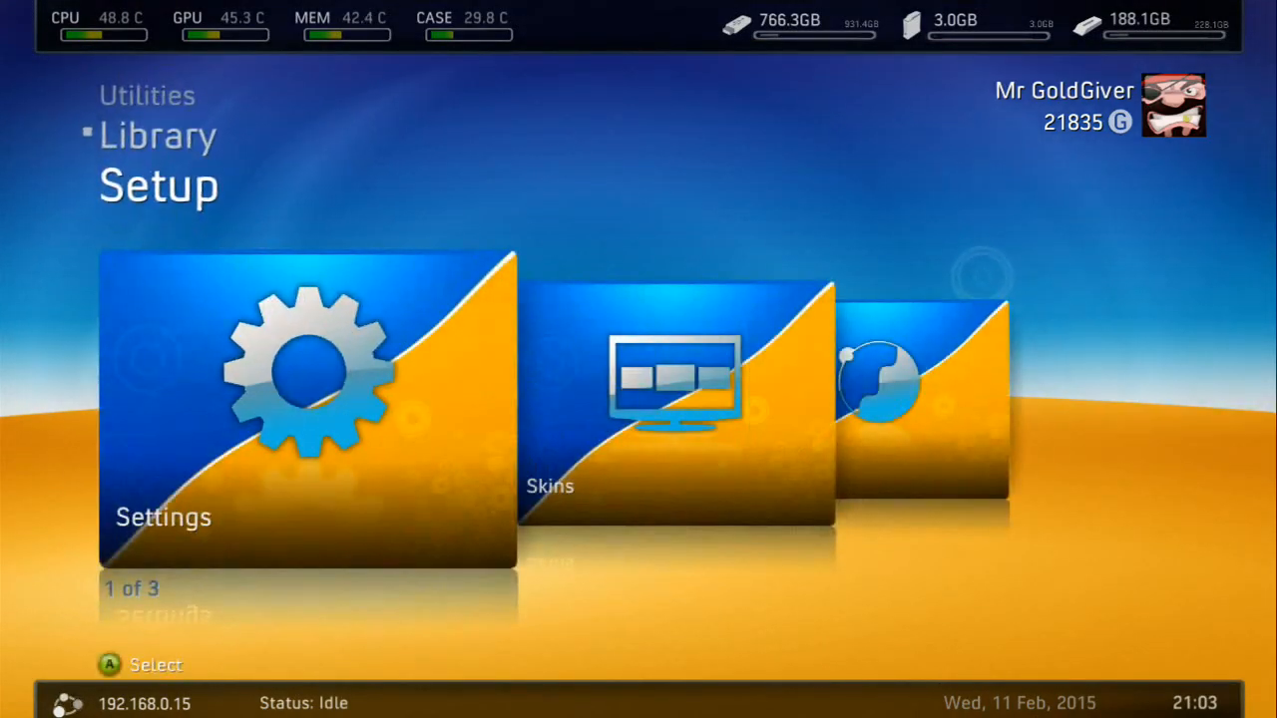
Step: Run the F3Plugin LiNK test: UPNP router found, ports 997 and 999 passing, ping patch enabled
left_click(307, 403)
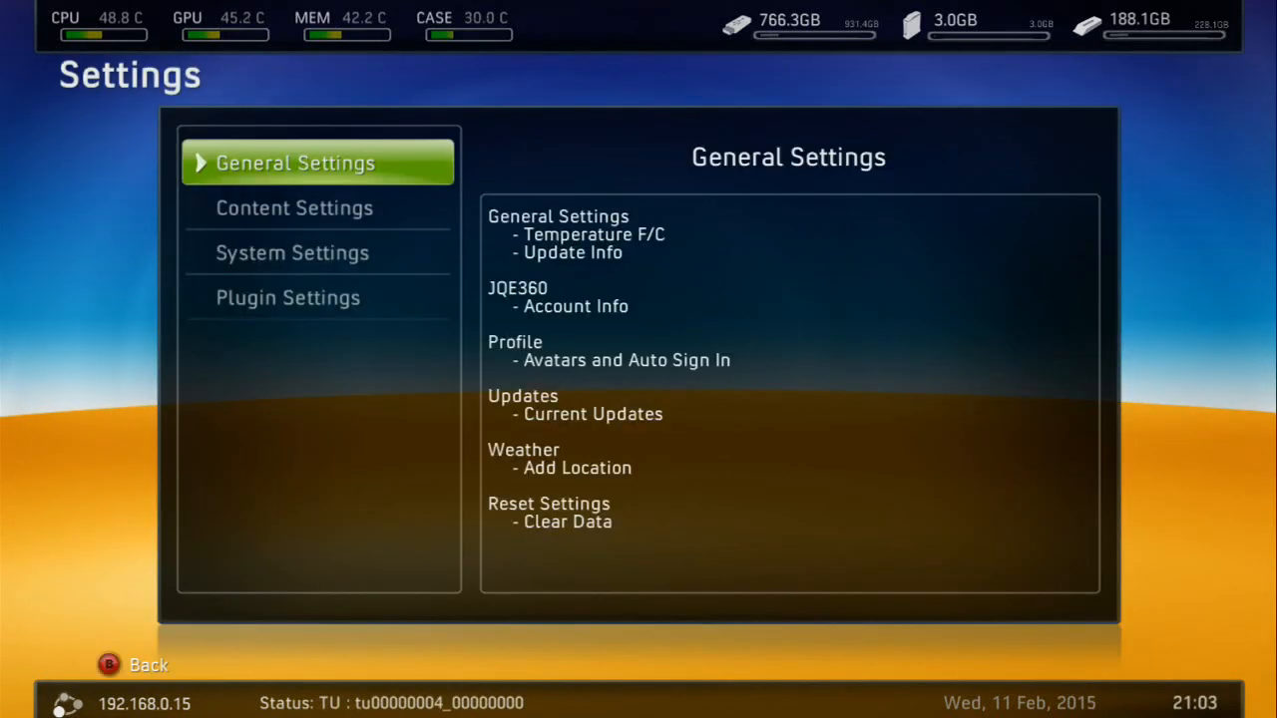
left_click(287, 297)
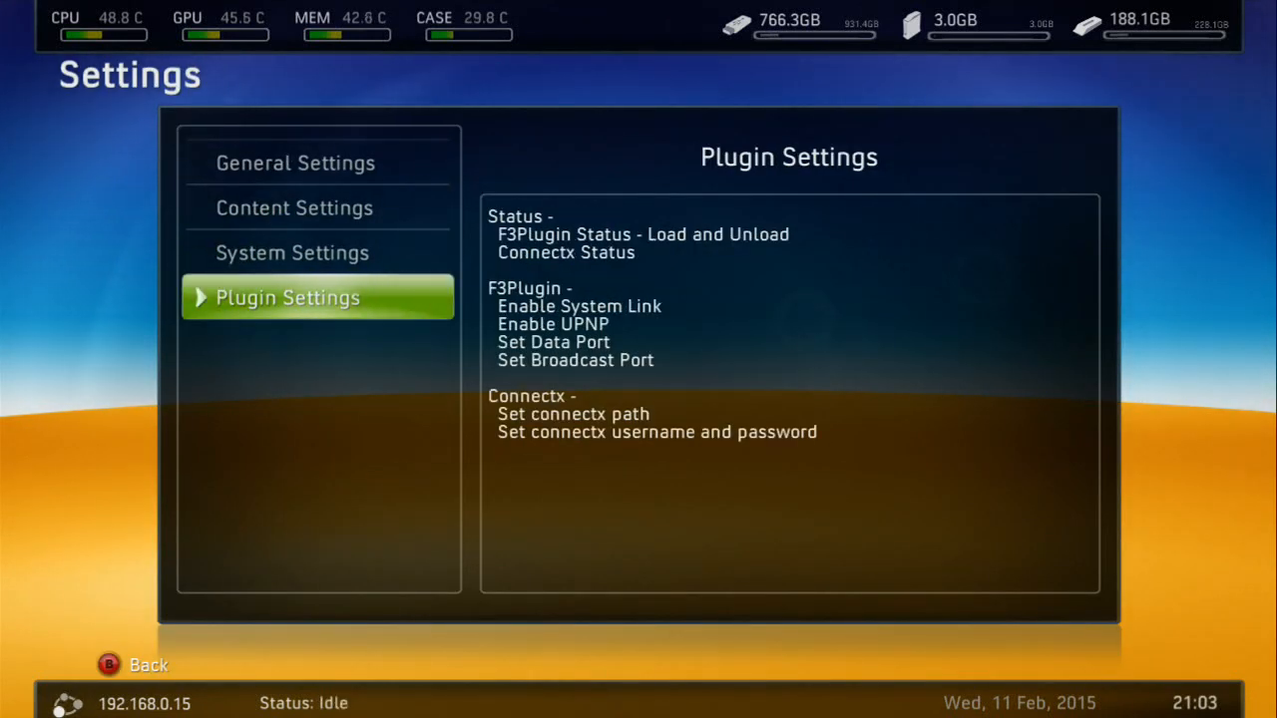
left_click(287, 297)
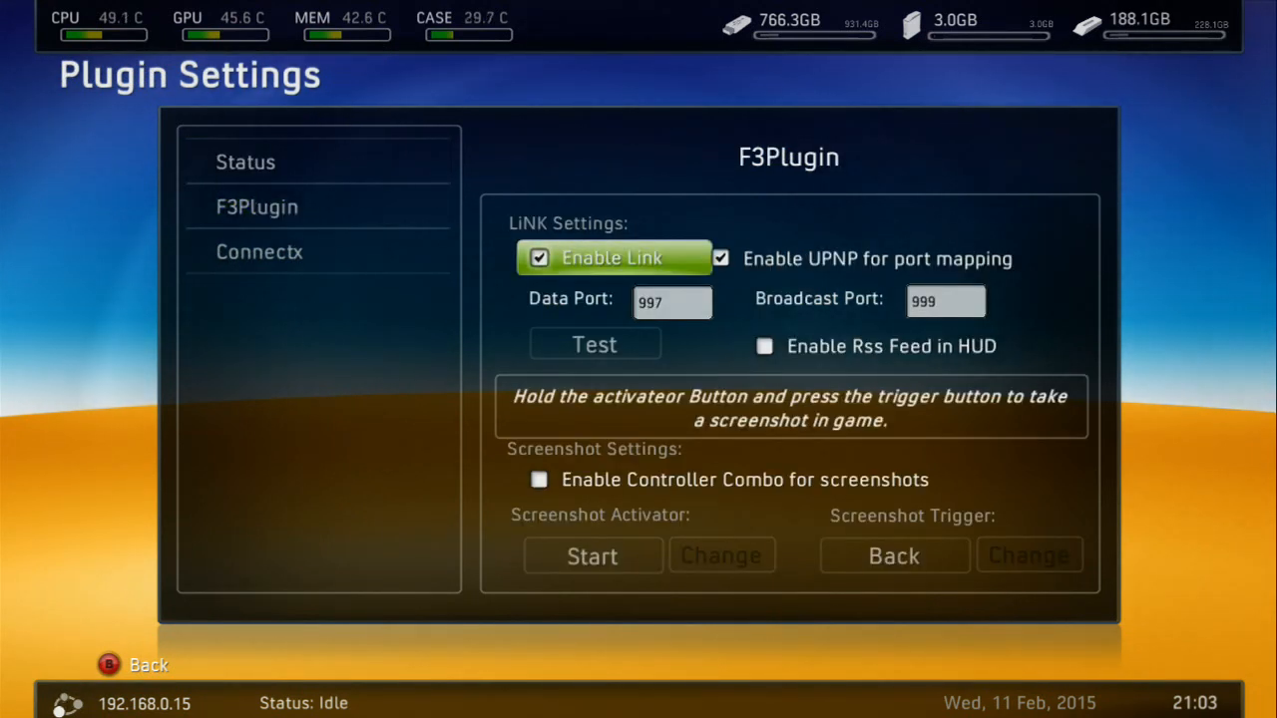
mouse_move(877, 260)
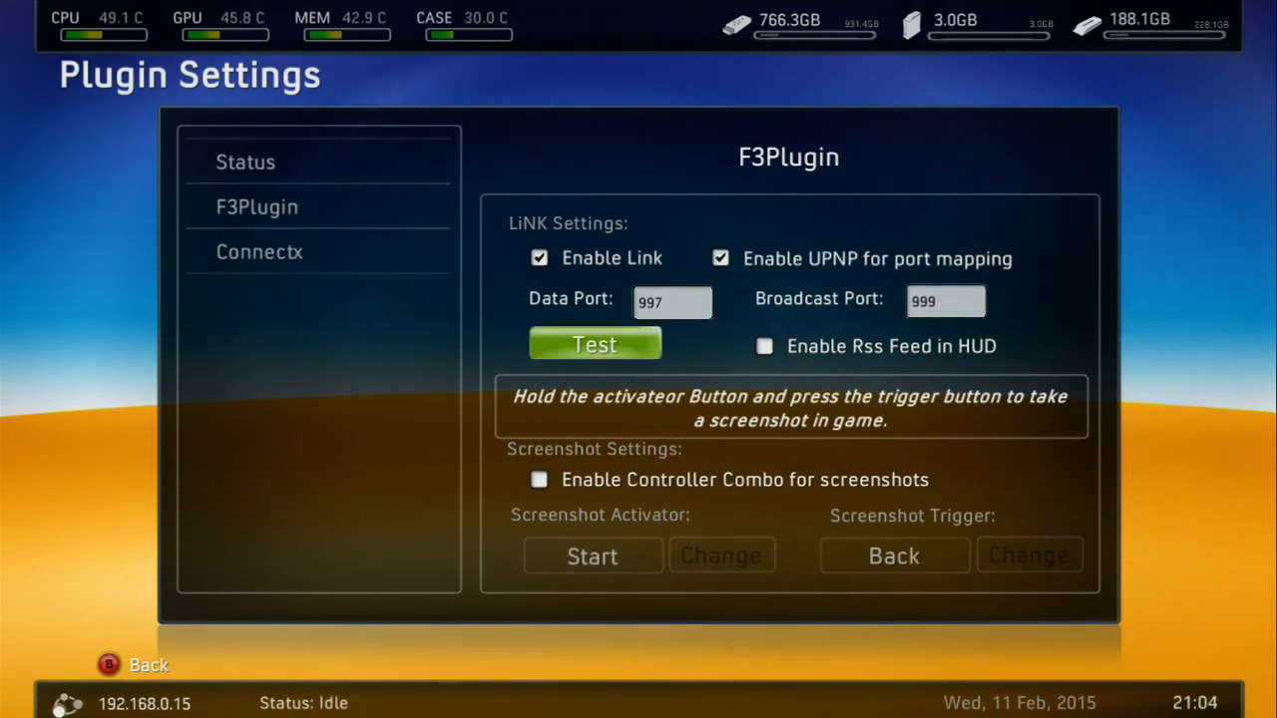
left_click(594, 343)
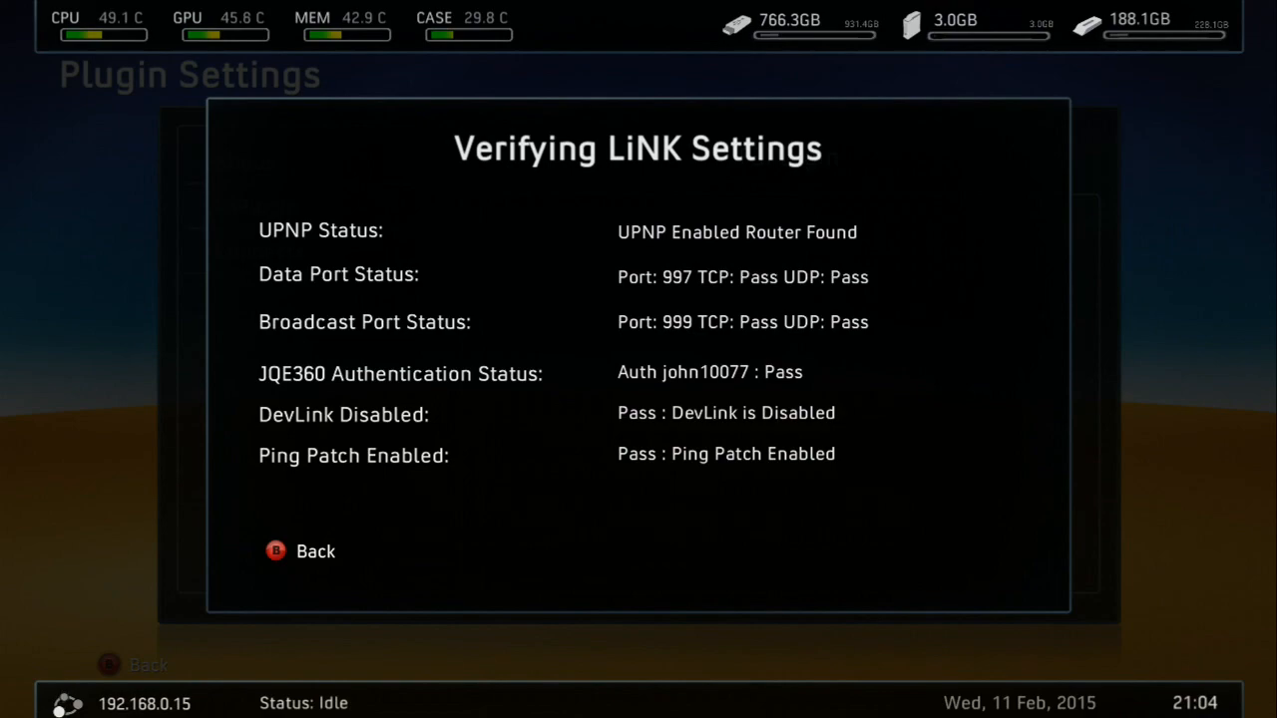
left_click(315, 551)
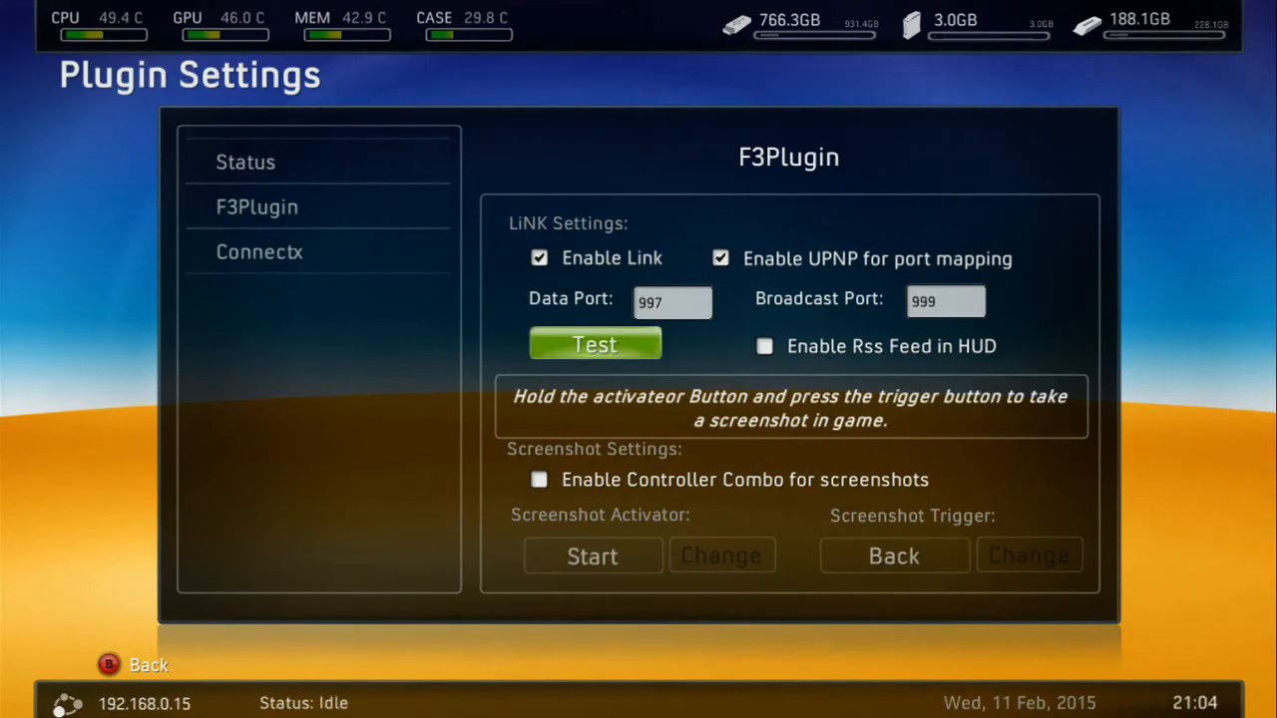